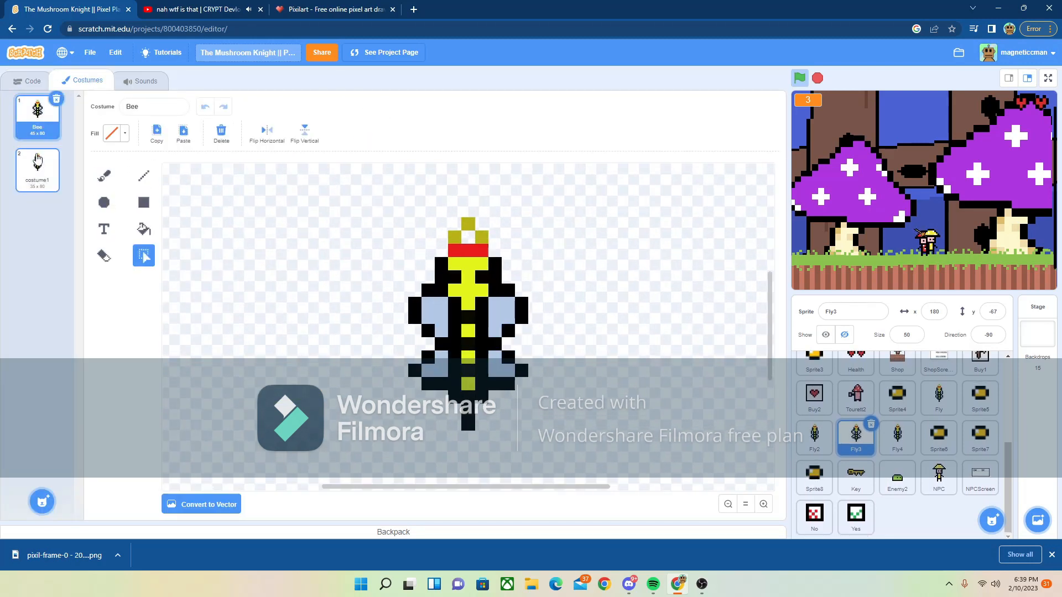
- Review the Fly3 bee's forever costume-switch and glide-to-player scripts after checking its Bee costume
left_click(32, 81)
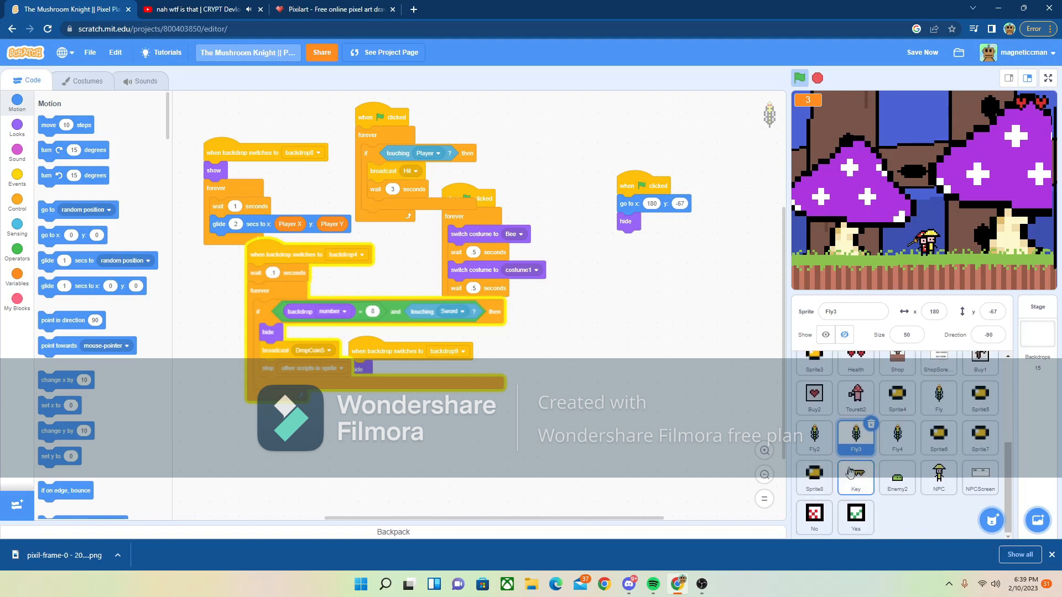
left_click(855, 477)
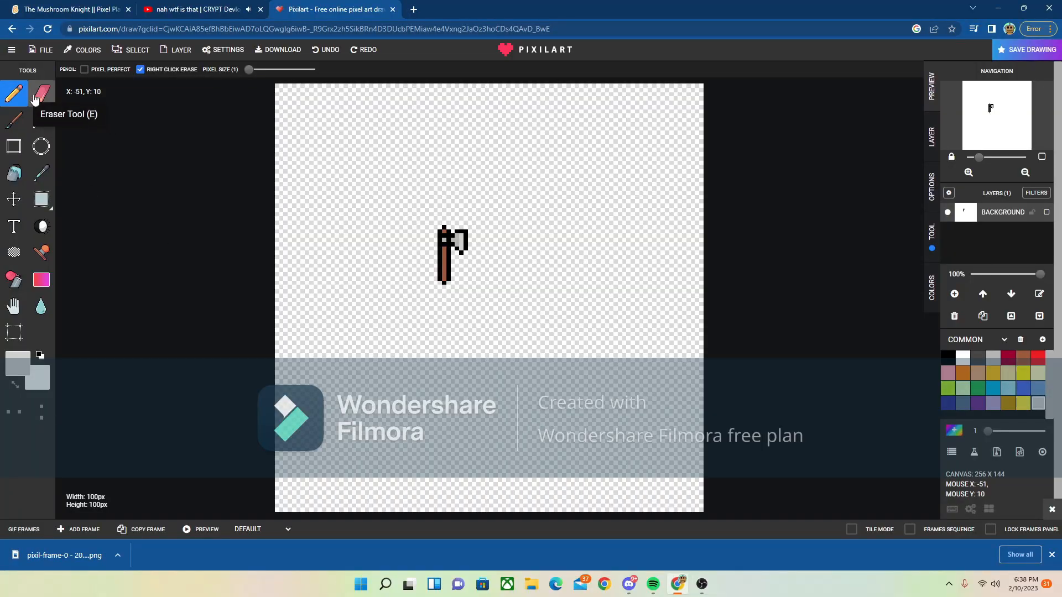
- Outline the axe in Pixilart with eraser and pencil, then return to Fly3's scripts in Scratch
left_click(40, 93)
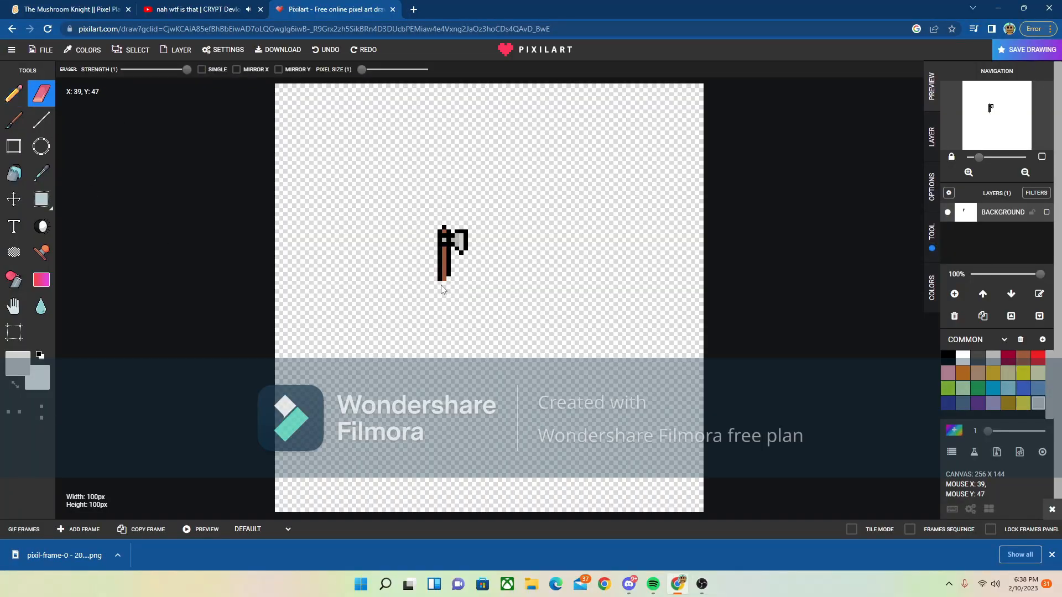
left_click(13, 93)
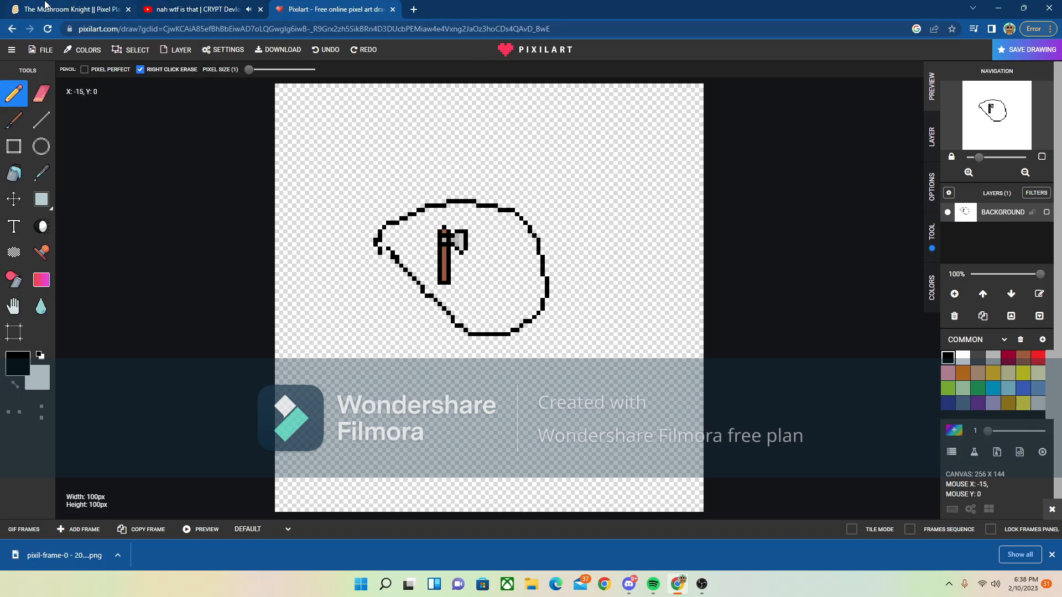
left_click(67, 9)
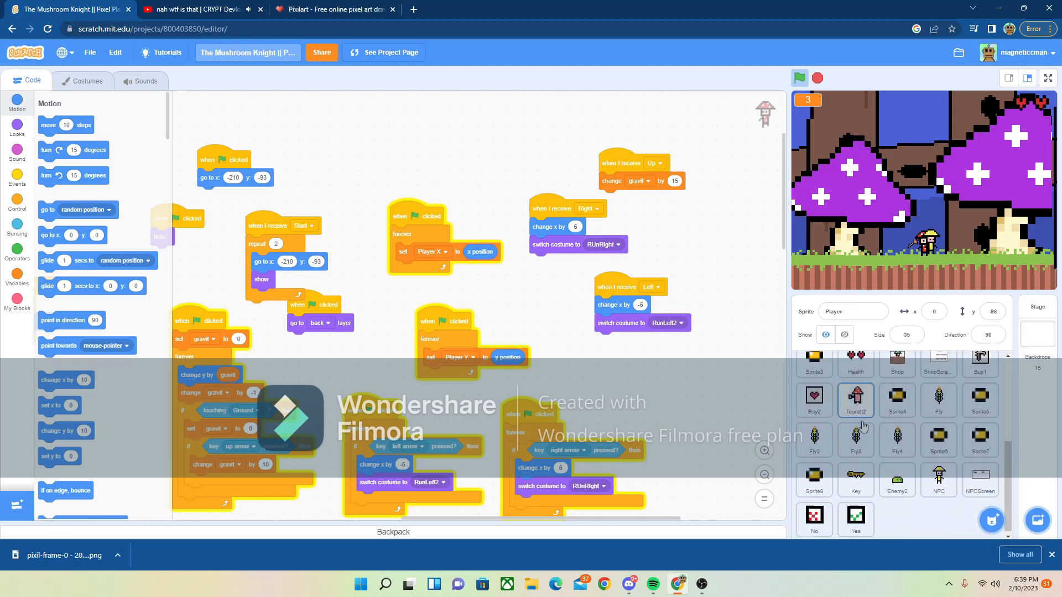
left_click(856, 438)
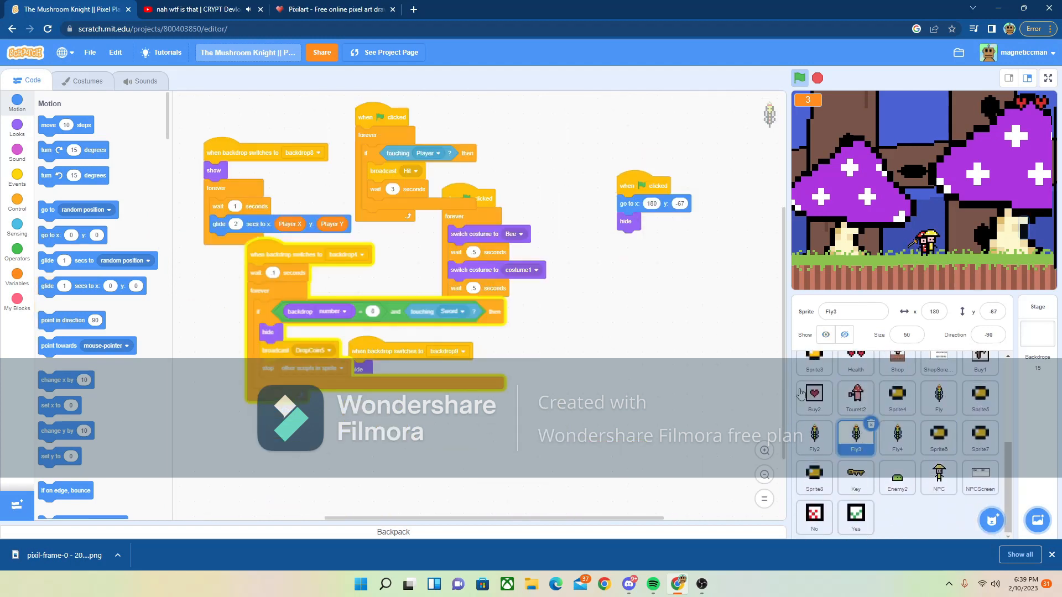
left_click(1047, 78)
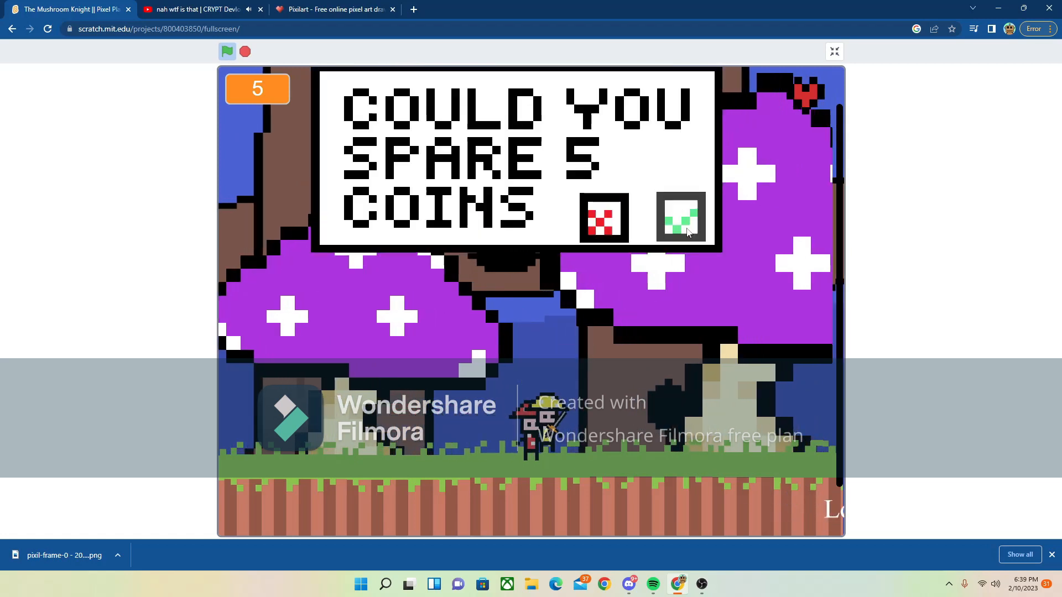
- Accept the NPC's 5-coin offer, pencil the mole sprite, and create a randomised, mutated sound effect
left_click(680, 217)
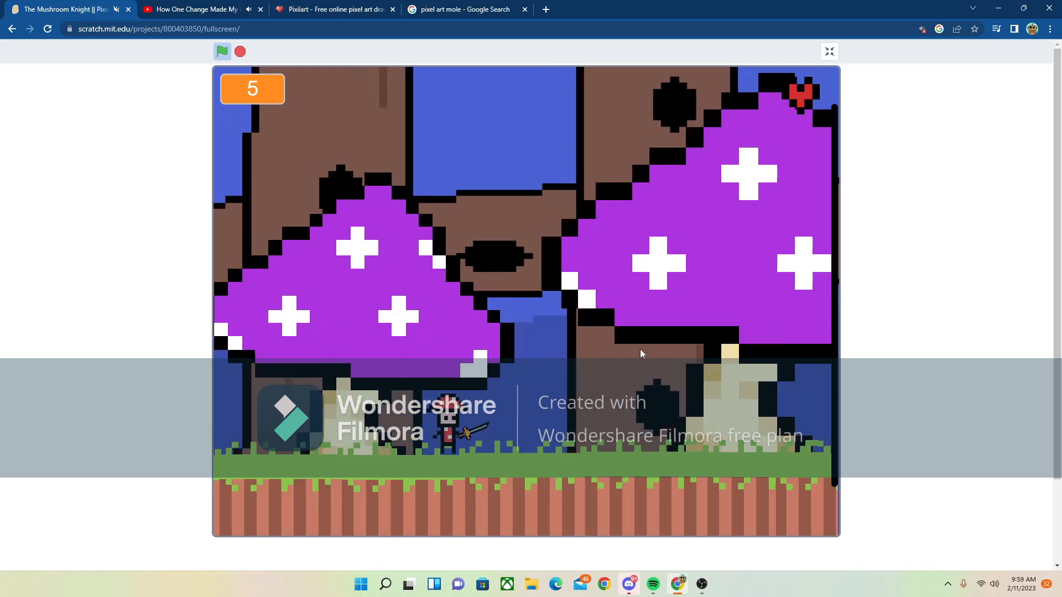
left_click(332, 9)
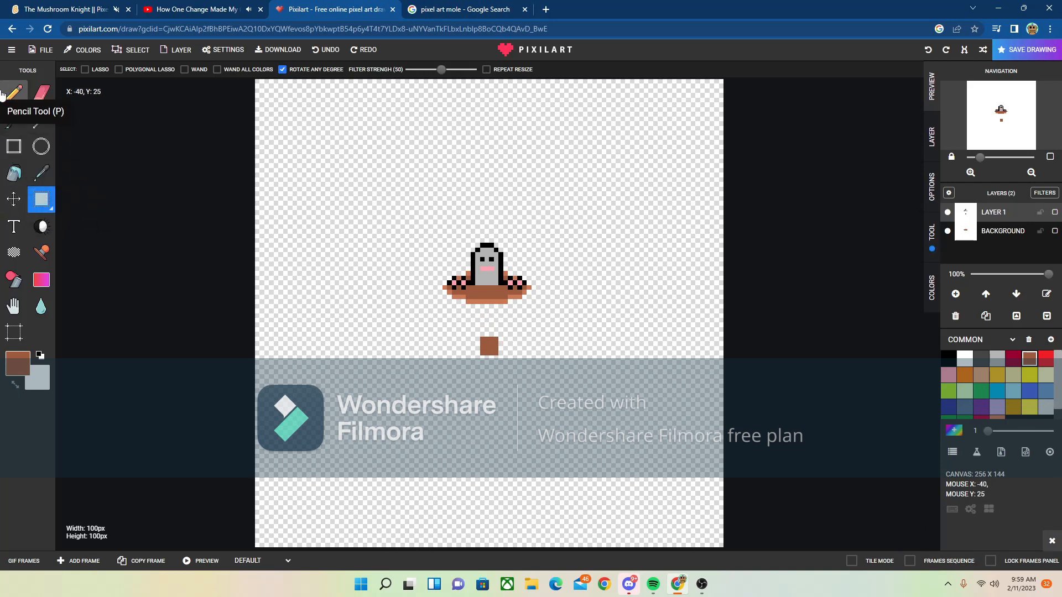
left_click(14, 93)
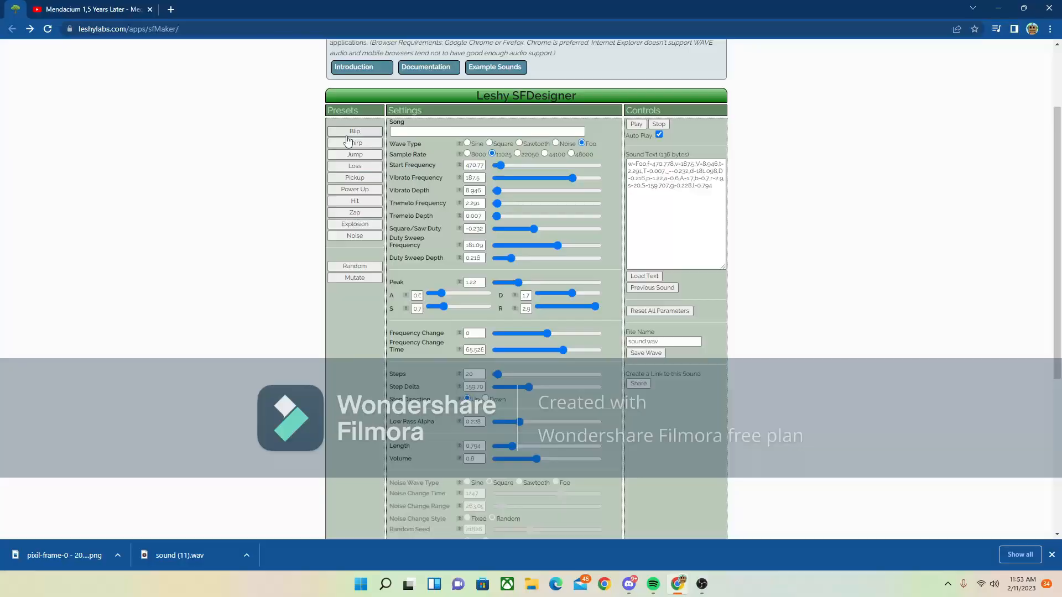
left_click(354, 266)
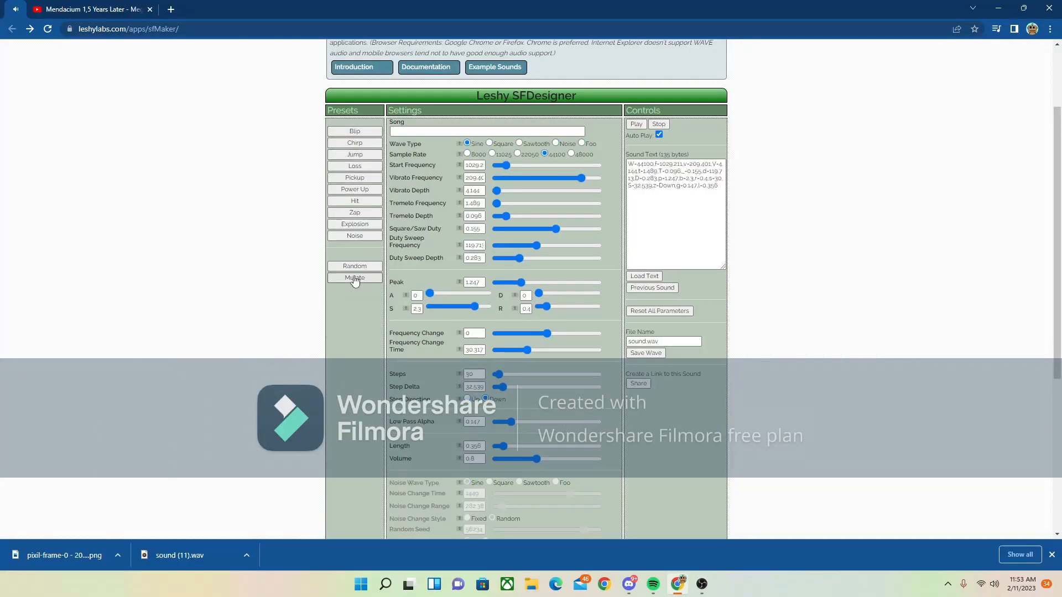
left_click(354, 278)
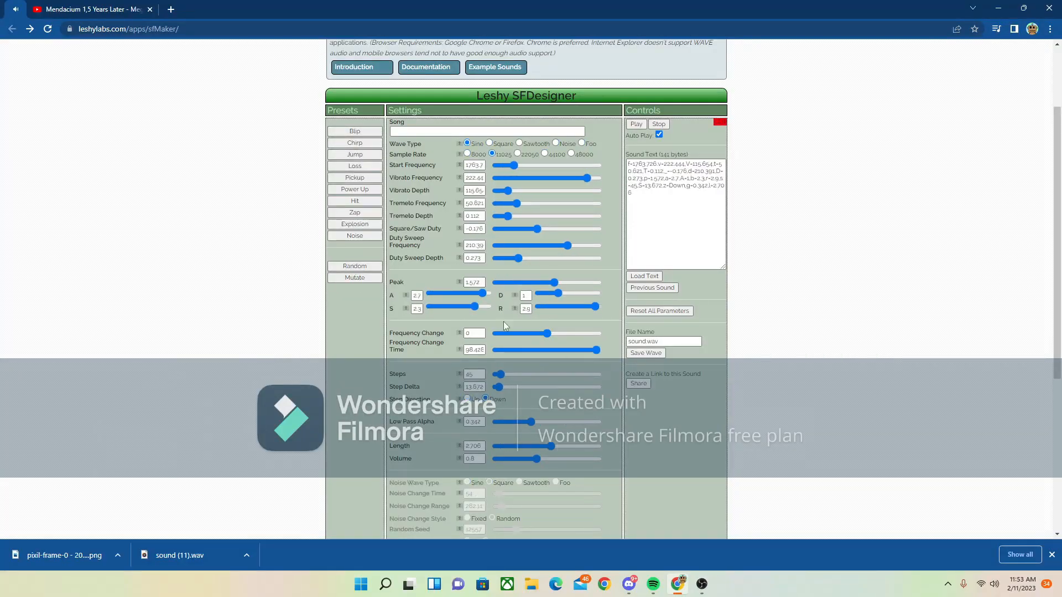